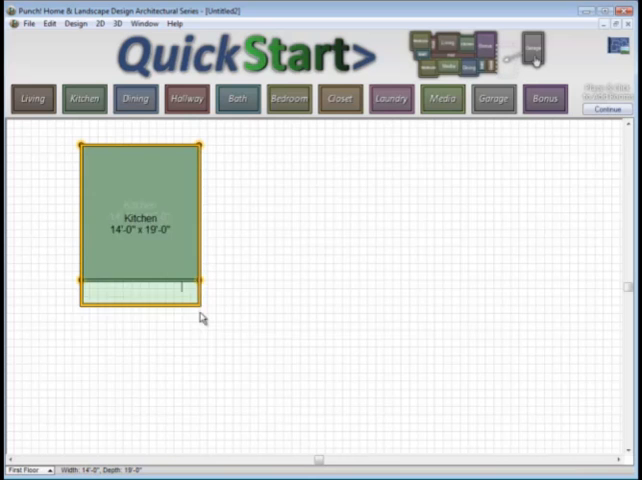
- Stretch the kitchen into a longer rectangle and continue into the main design workspace
drag(200, 304, 216, 390)
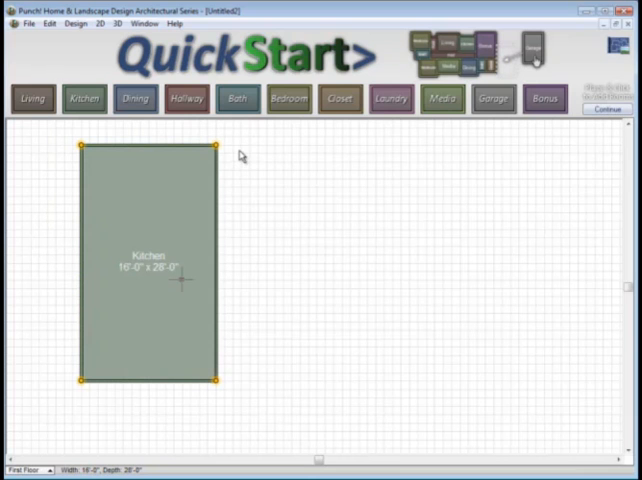
click(32, 98)
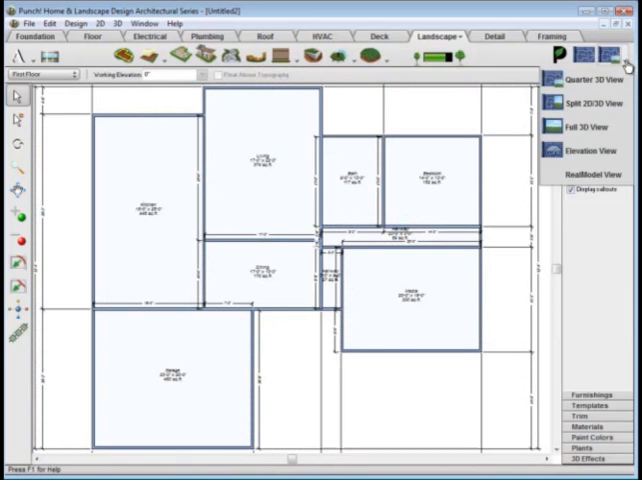
- Switch to the Split 2D/3D view showing the plan beside the roofed house
click(580, 100)
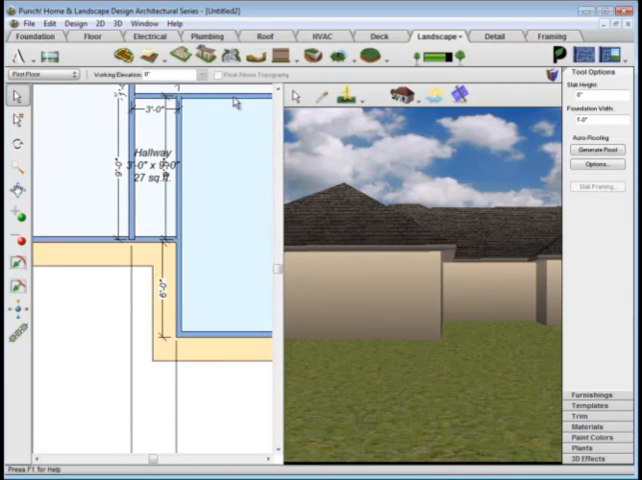
click(90, 36)
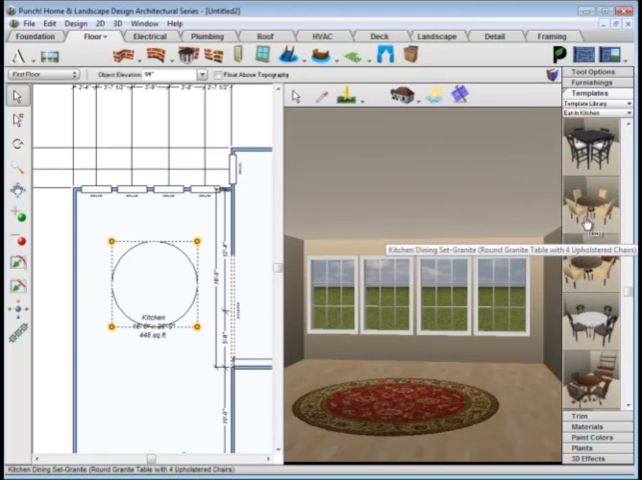
- Place the Kitchen Dining Set Granite with chairs in the kitchen
click(590, 204)
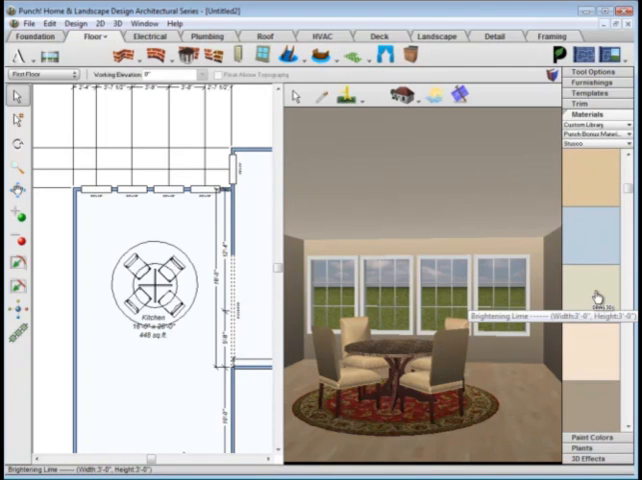
- Apply the chosen paint colour to all walls in the kitchen
click(592, 344)
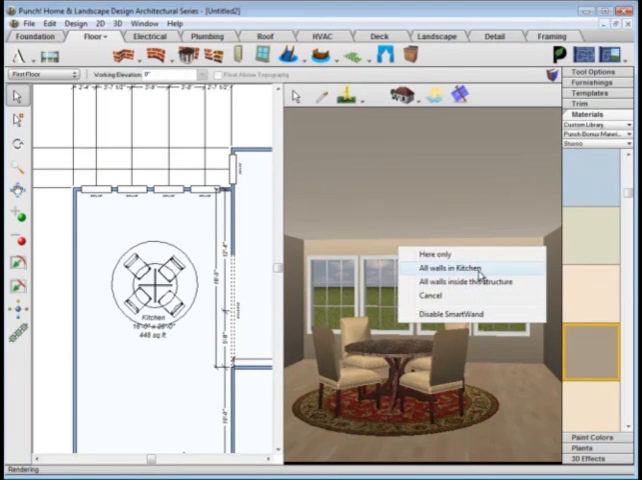
click(444, 268)
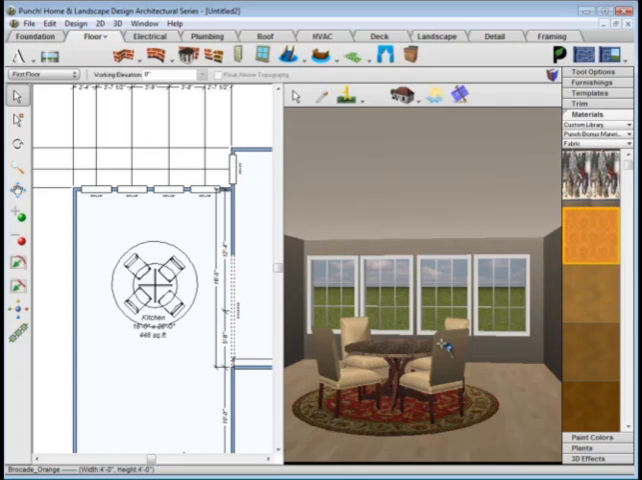
- Apply the orange fabric to the whole chair Smart Grouping and show the walk-through tour options
right_click(430, 350)
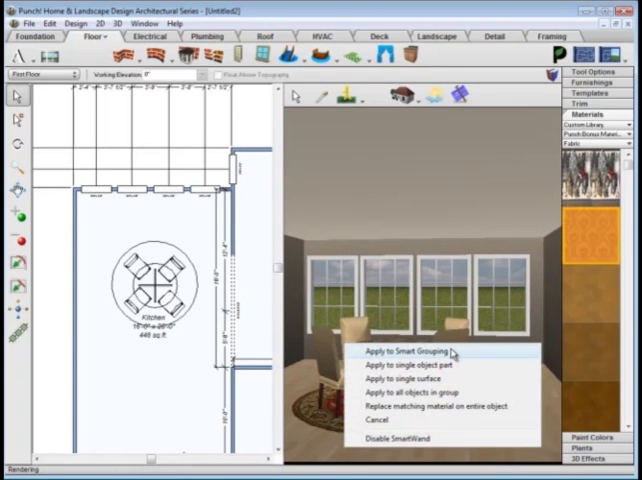
click(408, 352)
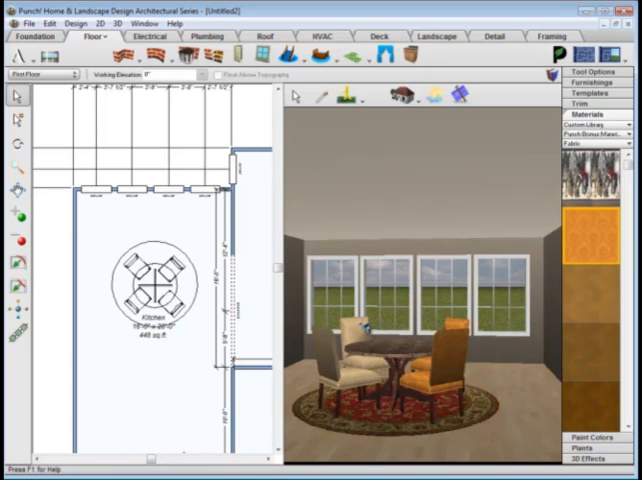
click(588, 244)
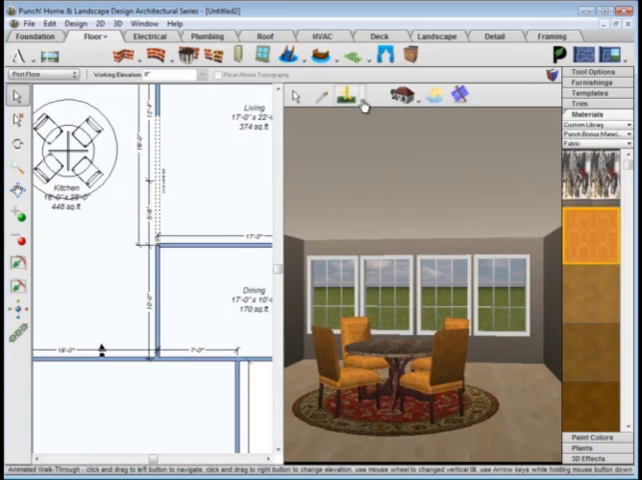
click(348, 96)
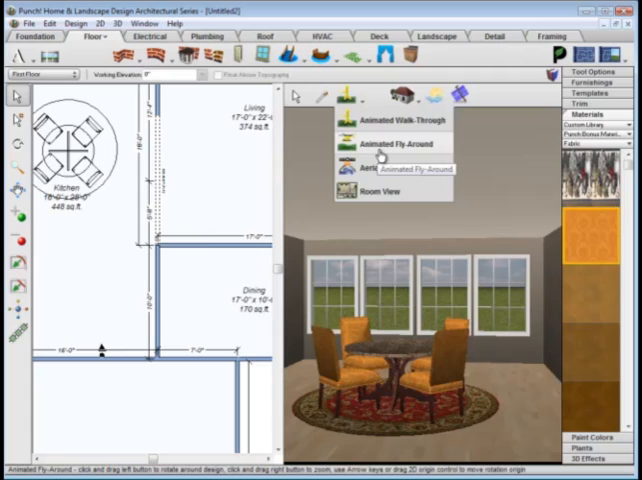